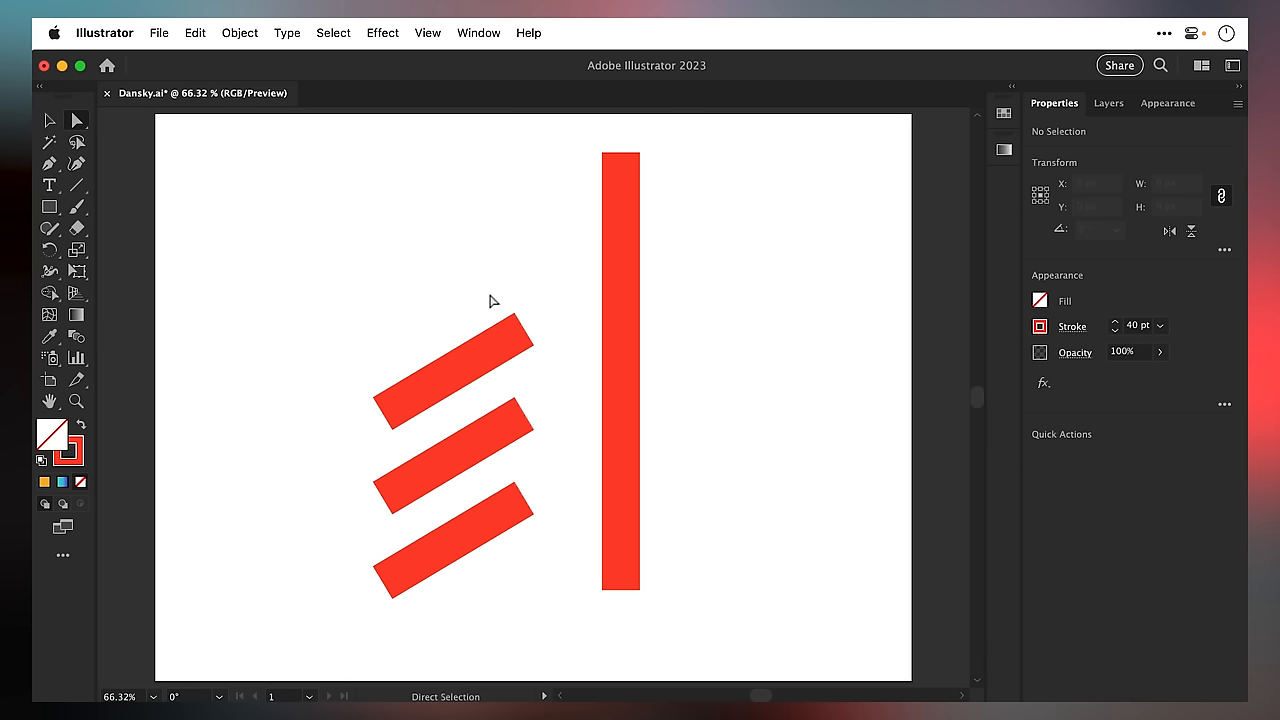
# - Test-drag the middle diagonal line's right anchor, then deselect, leaving the outline paths unchanged
pyautogui.moveTo(488, 295); pyautogui.dragTo(552, 558)
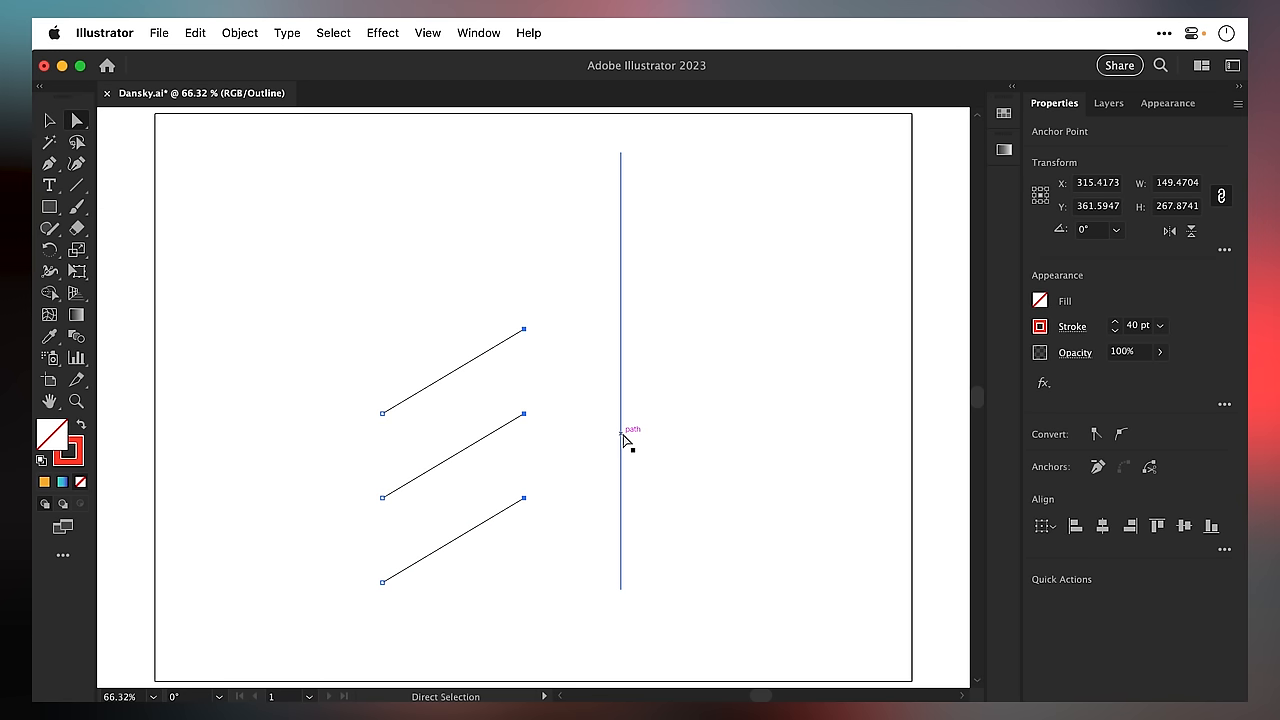
pyautogui.moveTo(525, 414); pyautogui.dragTo(531, 414)
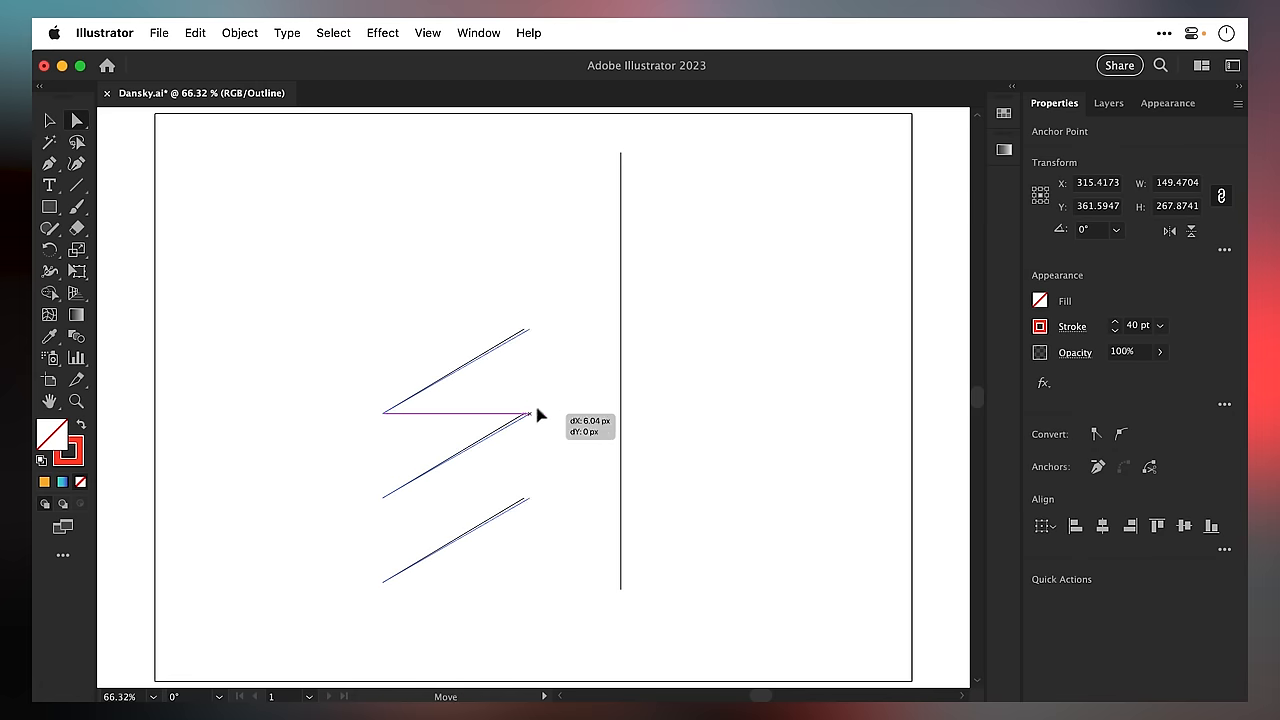
pyautogui.moveTo(530, 415); pyautogui.dragTo(595, 385)
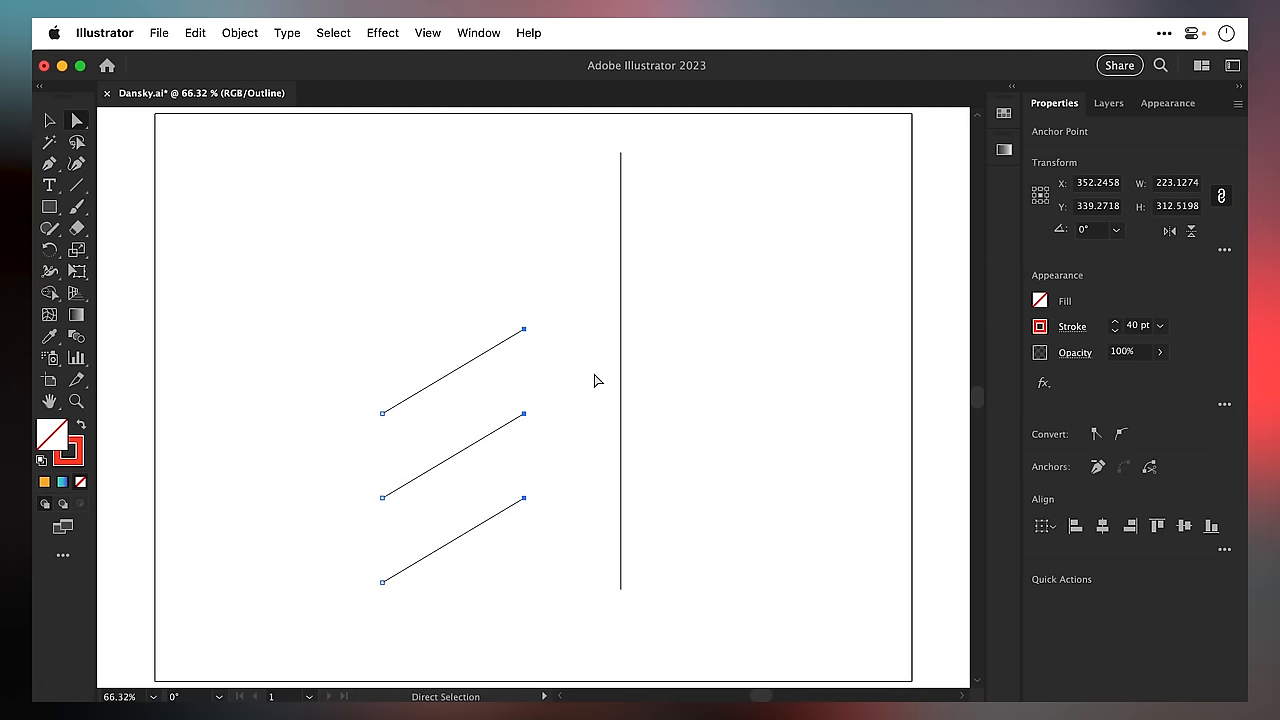
pyautogui.click(596, 381)
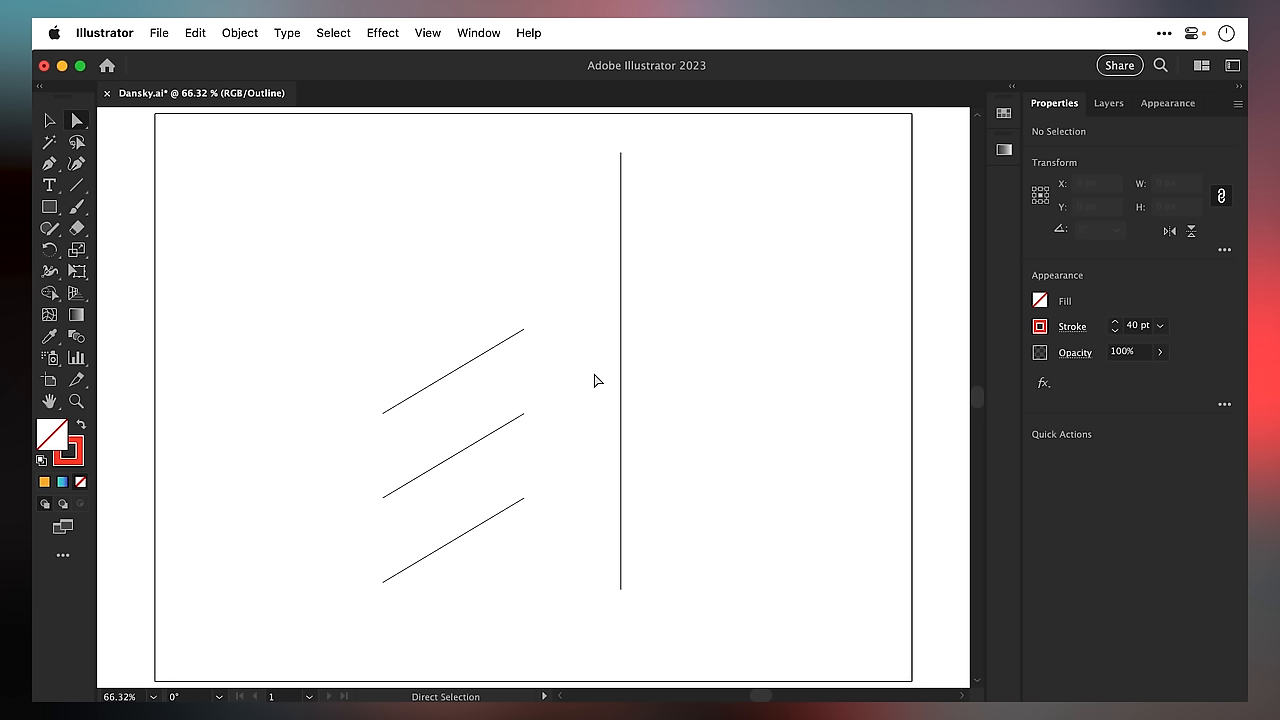
pyautogui.moveTo(538, 340)
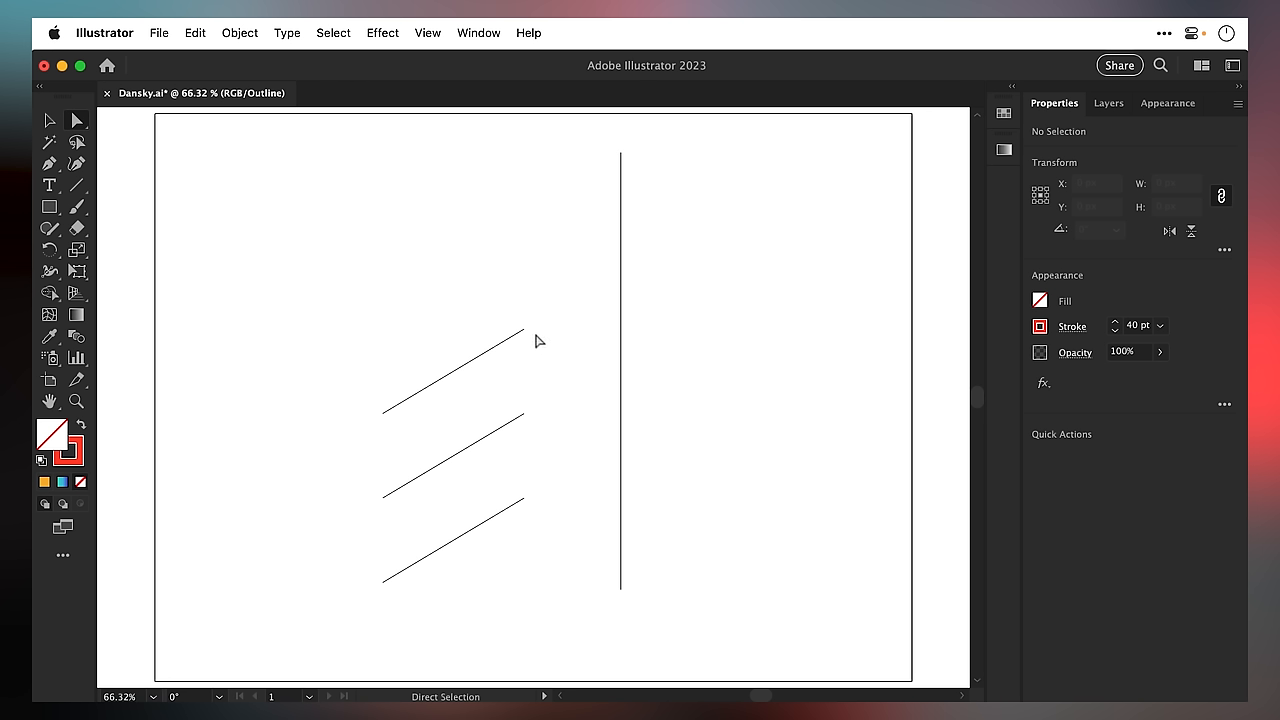
# - Drag the top diagonal's right anchor along its angle until it snaps onto the vertical path
pyautogui.moveTo(524, 330); pyautogui.dragTo(538, 322)
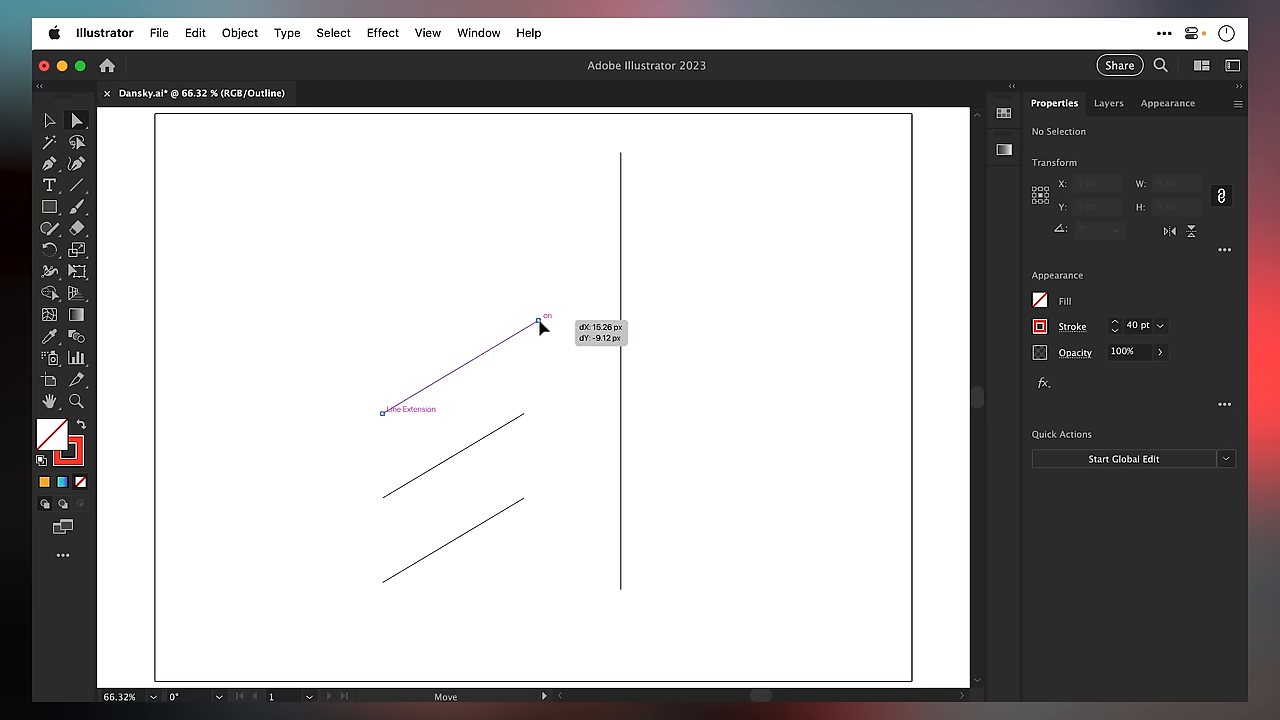
pyautogui.moveTo(538, 325); pyautogui.dragTo(588, 297)
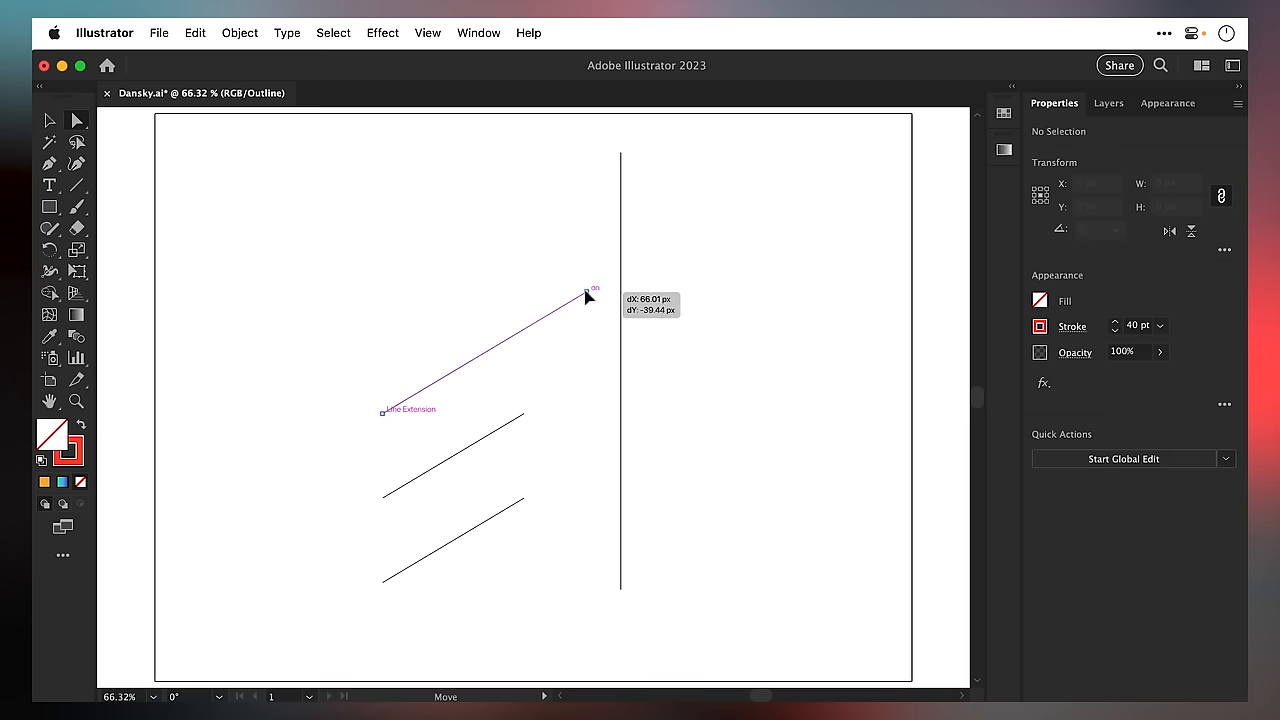
pyautogui.moveTo(588, 297); pyautogui.dragTo(585, 295)
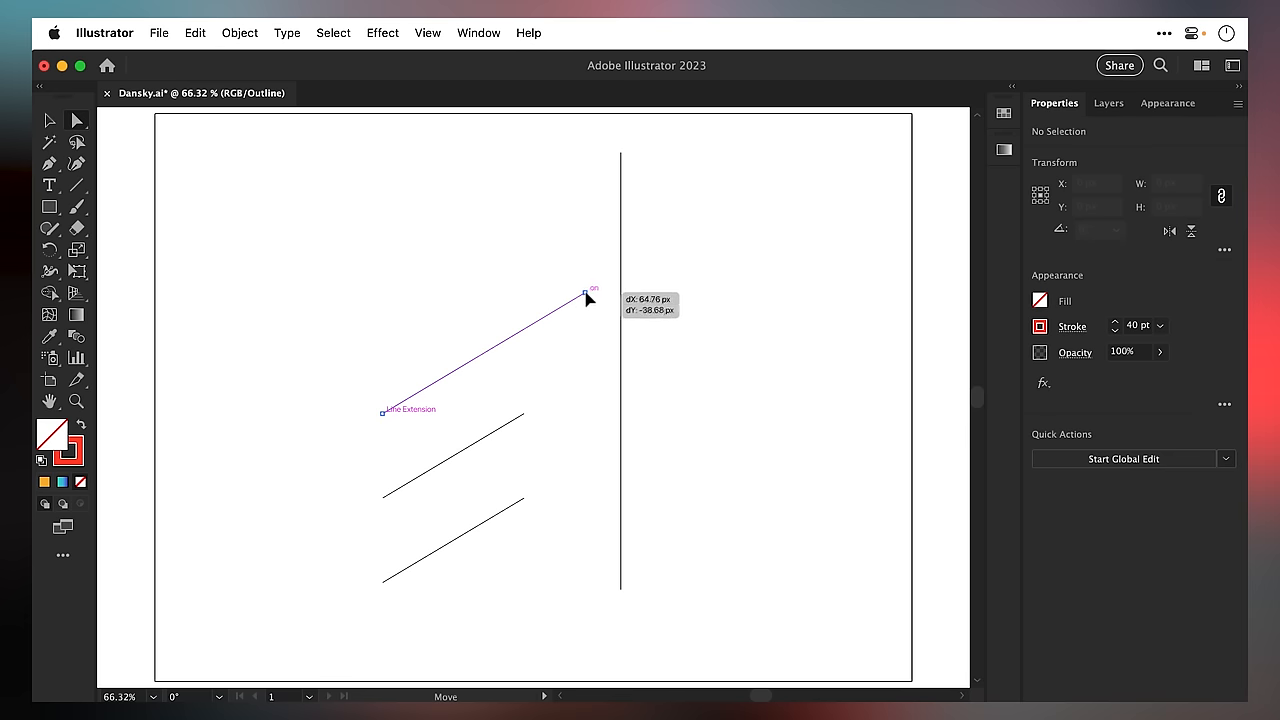
pyautogui.moveTo(585, 295); pyautogui.dragTo(620, 278)
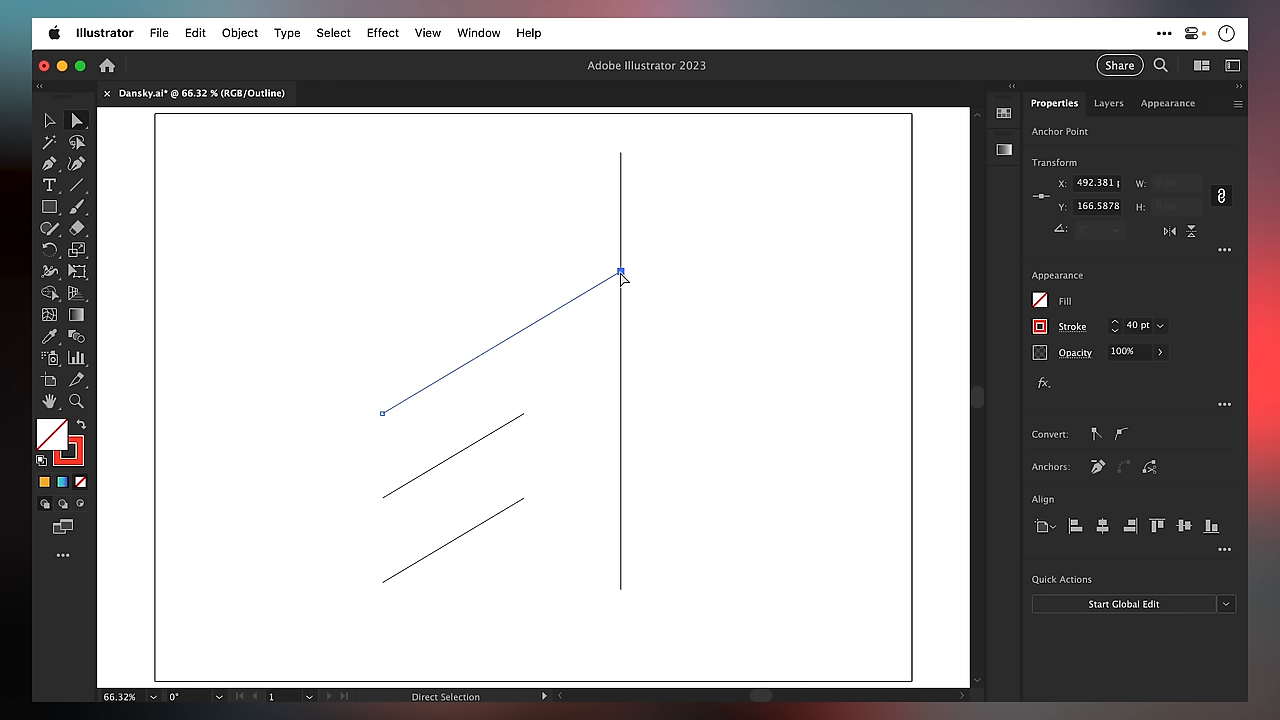
pyautogui.moveTo(514, 392)
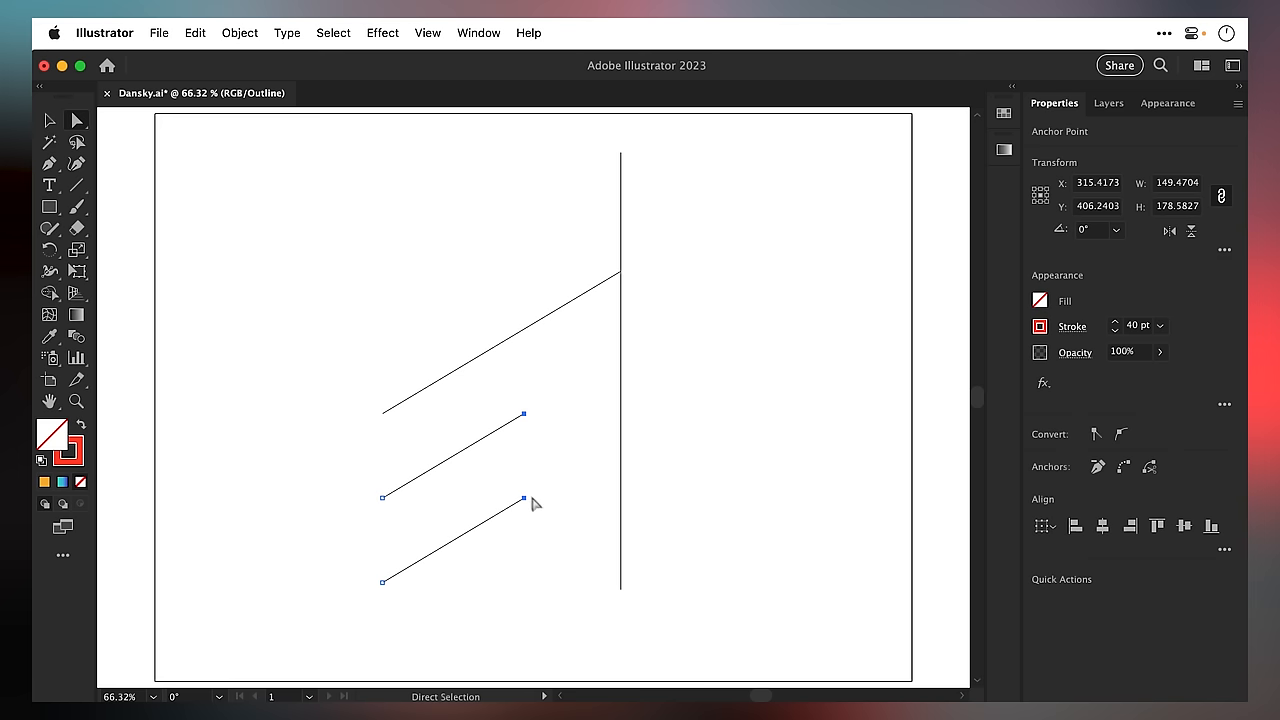
# - Apply Object > Transform Again to extend the two lower diagonals, then deselect
pyautogui.click(239, 33)
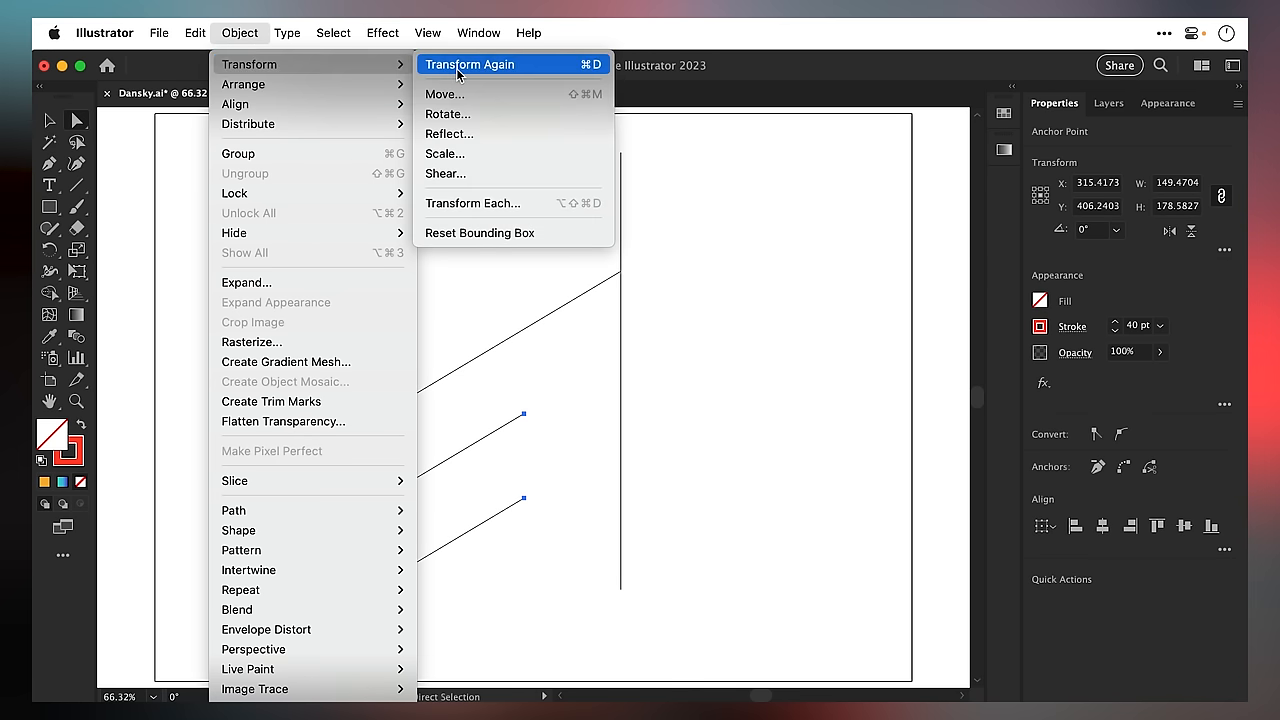
pyautogui.click(485, 64)
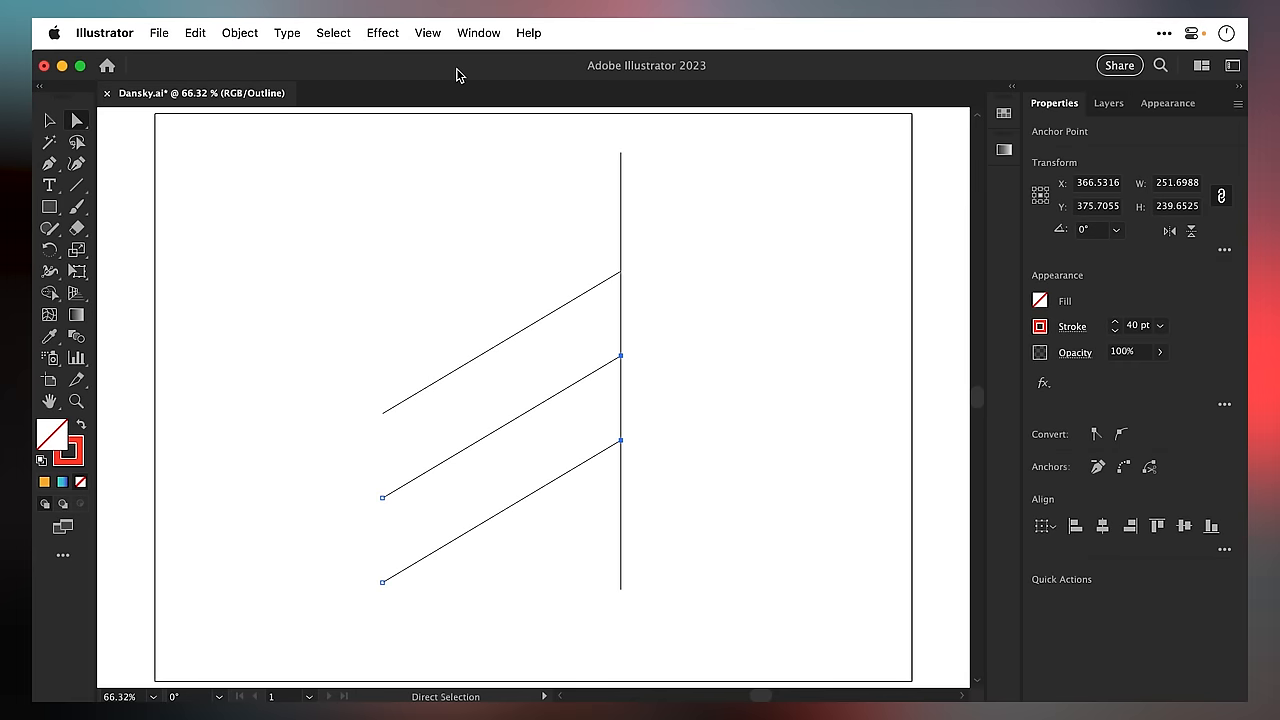
pyautogui.click(361, 229)
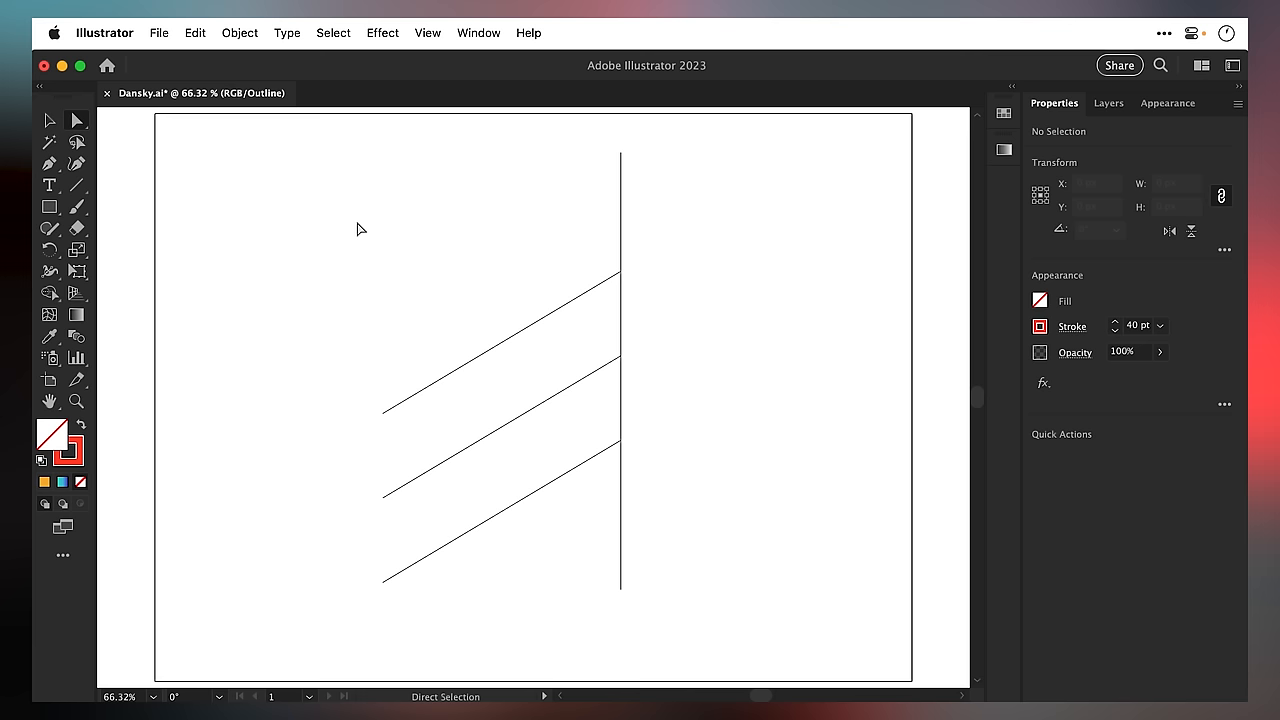